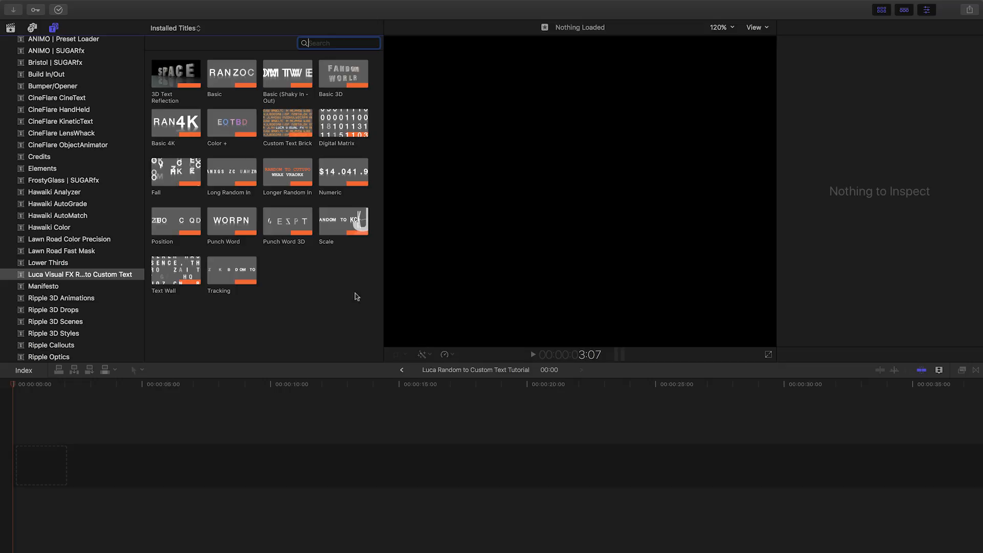
{"action": "mouse_move", "coordinate": [352, 344]}
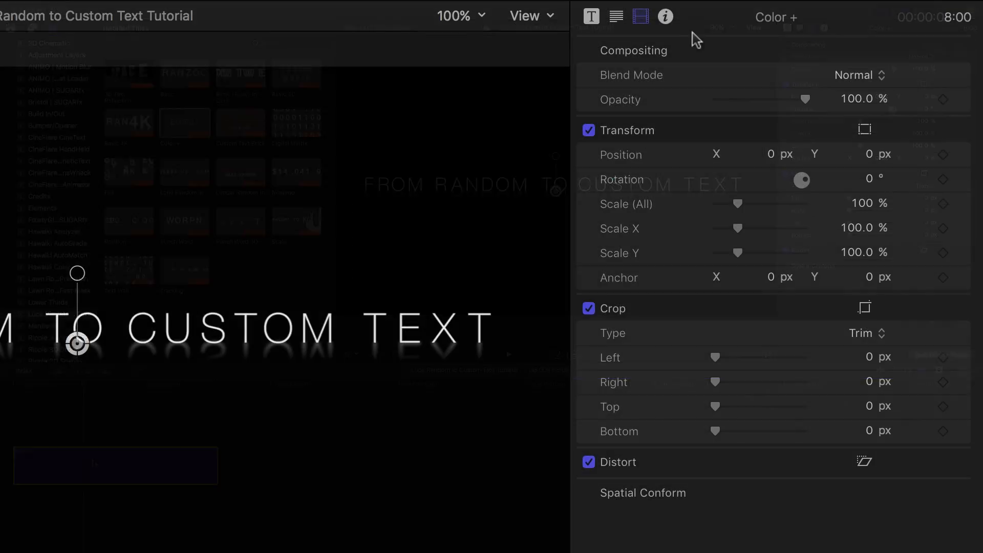
Style the Color + title text in Dobra Book, size 90, with tracking tightened to -15%.
{"action": "left_click", "coordinate": [616, 17]}
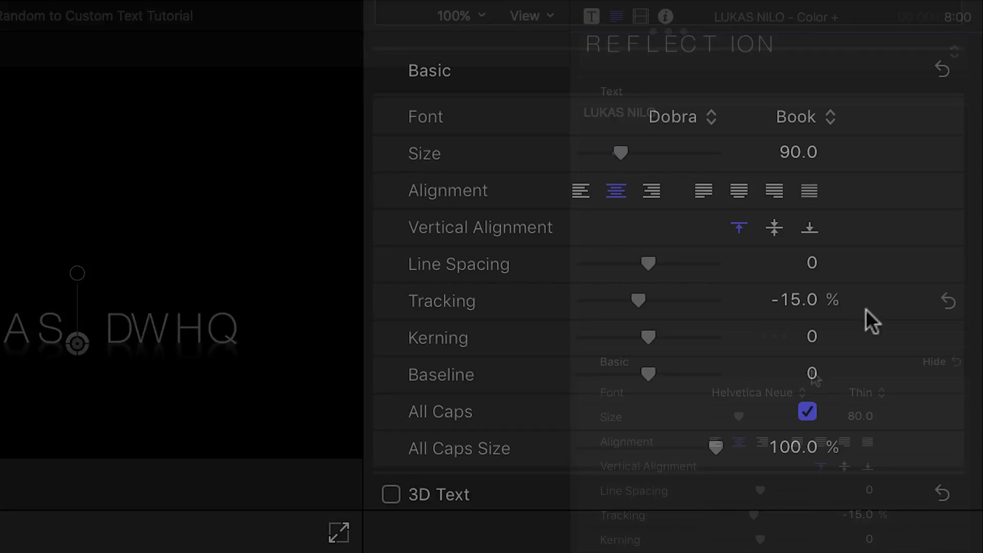
{"action": "left_click_drag", "start_coordinate": [638, 299], "coordinate": [645, 300]}
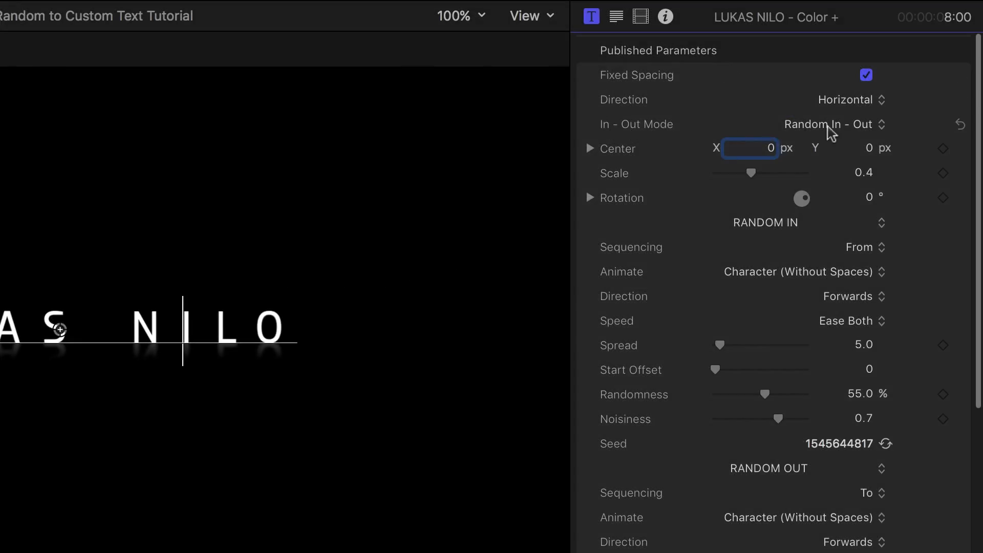
Keep In - Out Mode at Random In - Out and set Random In Animate to All.
{"action": "left_click", "coordinate": [834, 123]}
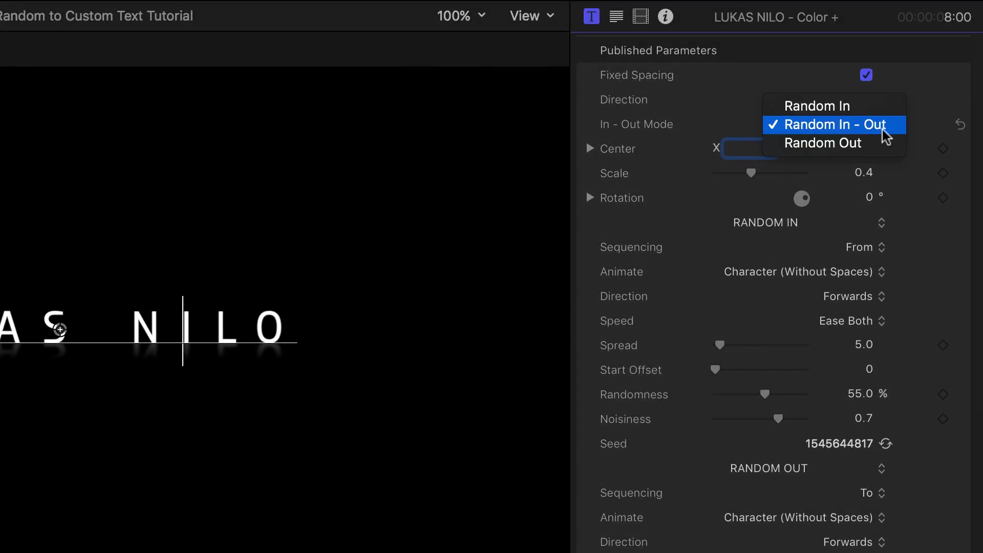
{"action": "left_click", "coordinate": [827, 124]}
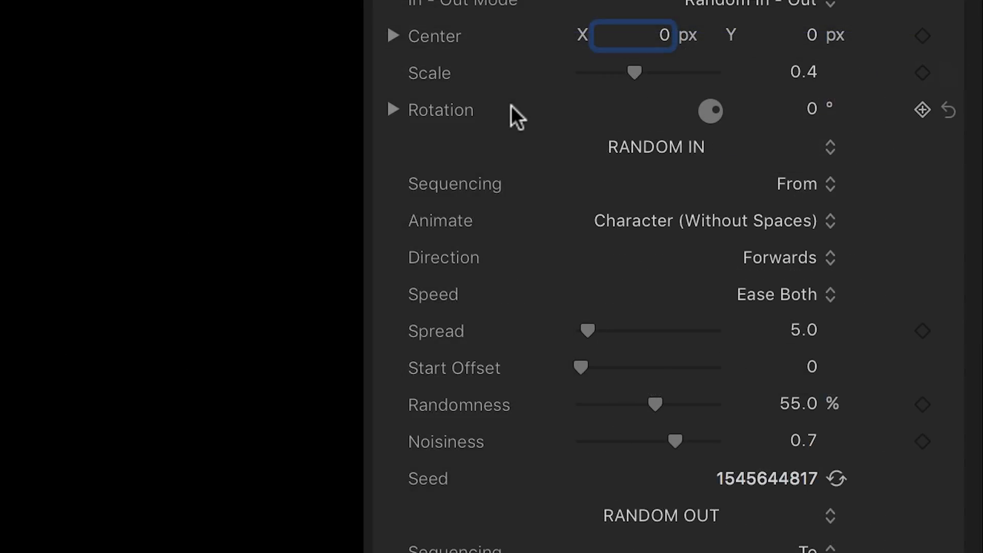
{"action": "mouse_move", "coordinate": [567, 207]}
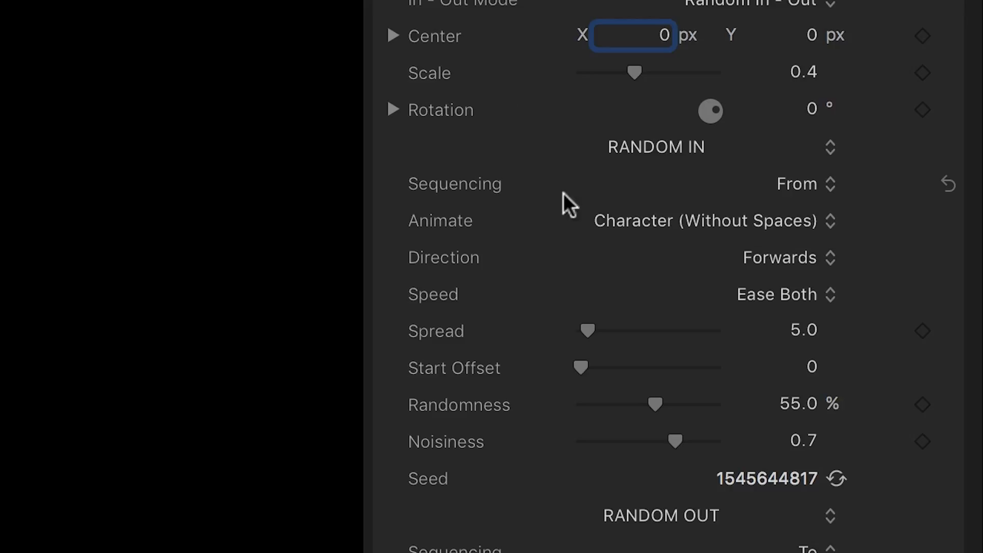
{"action": "left_click", "coordinate": [805, 183]}
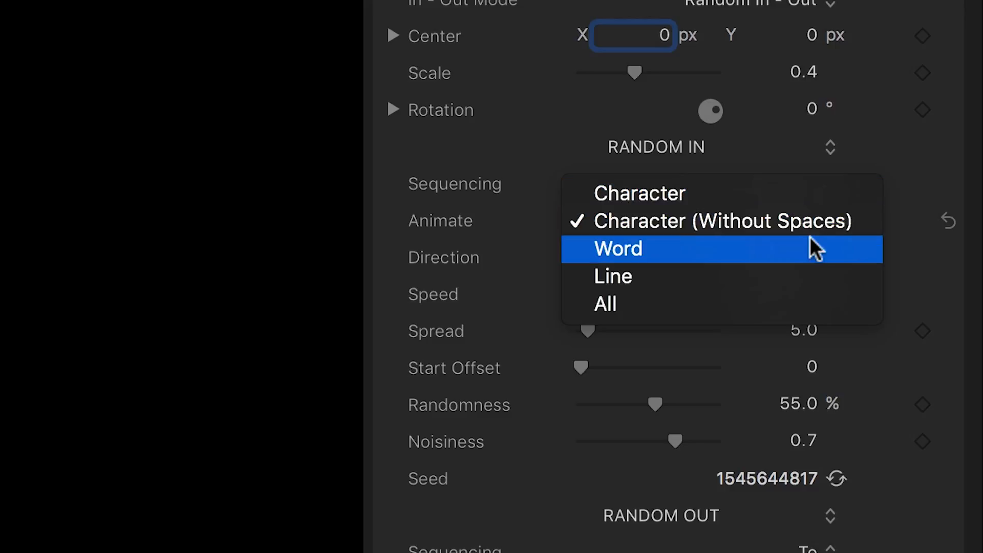
{"action": "mouse_move", "coordinate": [813, 305]}
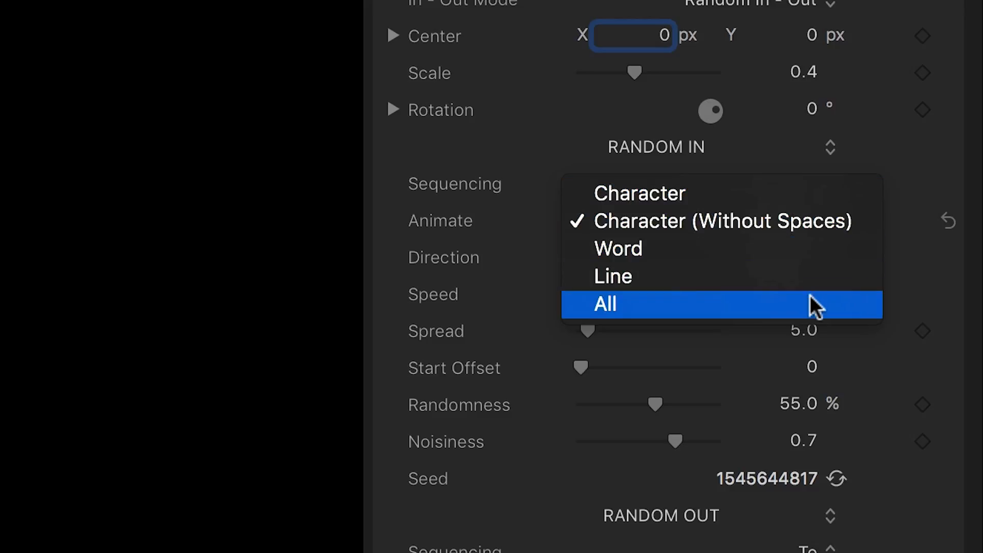
{"action": "left_click", "coordinate": [604, 304]}
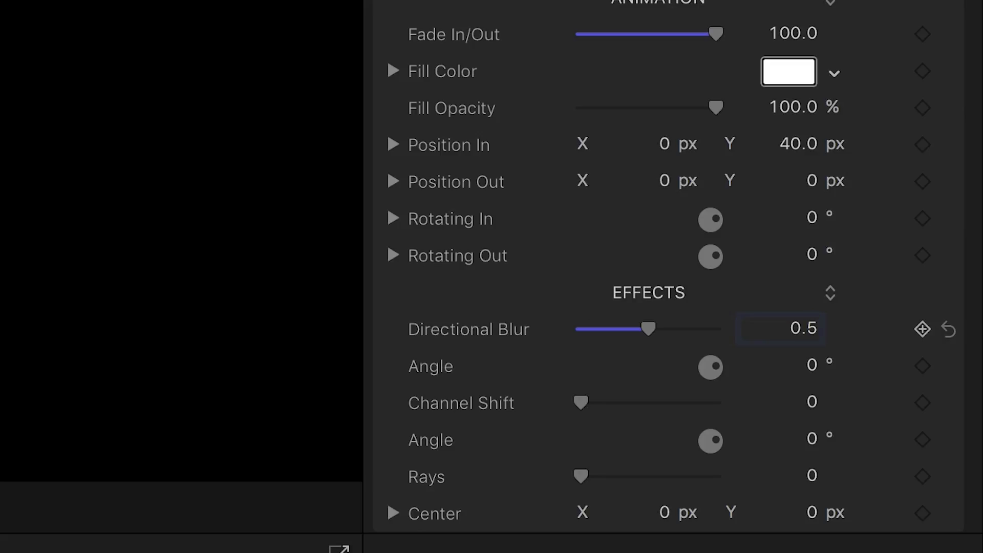
Set the title's Directional Blur effect to 0.5.
{"action": "left_click", "coordinate": [780, 403]}
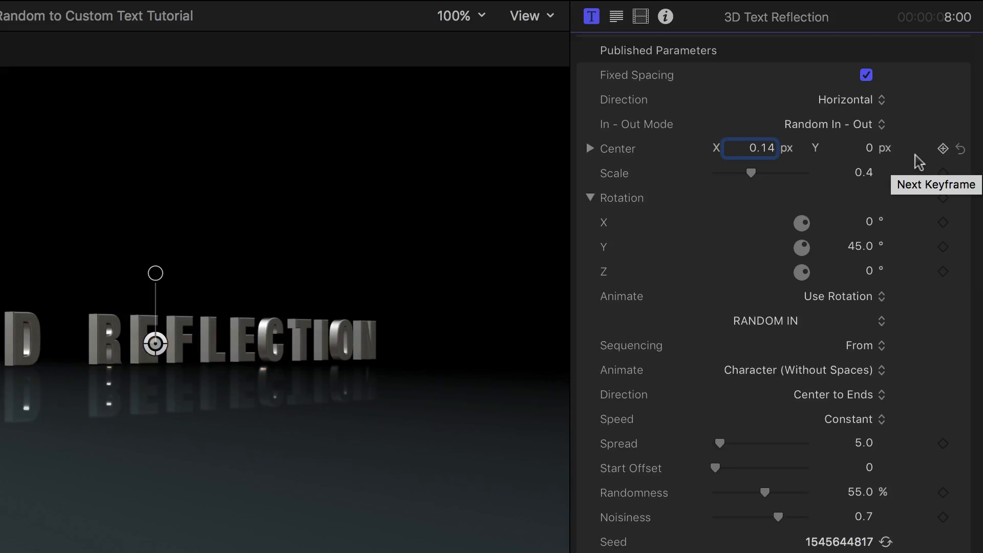
{"action": "mouse_move", "coordinate": [908, 256]}
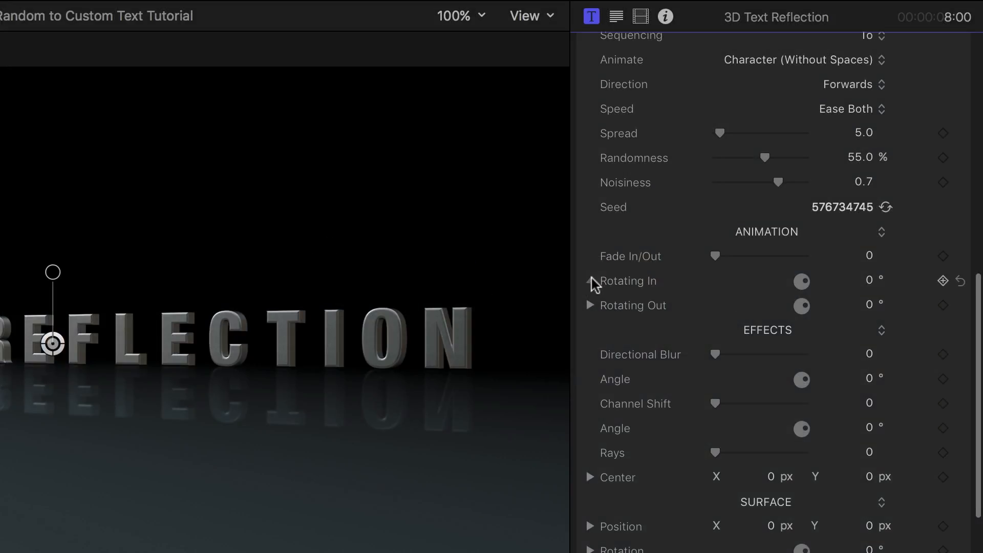
Set Rotating In Y to 90 for the 3D Text Reflection title.
{"action": "left_click", "coordinate": [590, 281]}
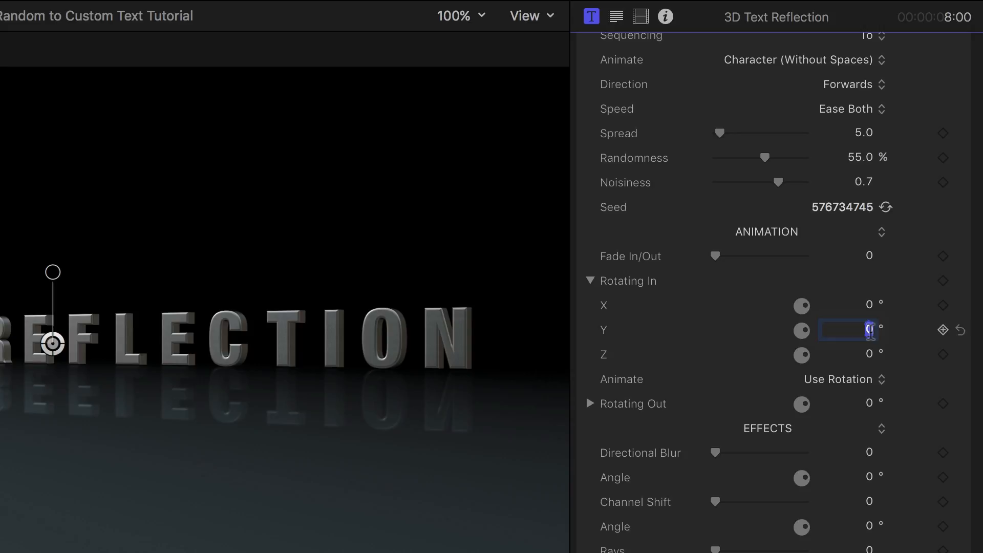
{"action": "type", "text": "90.0"}
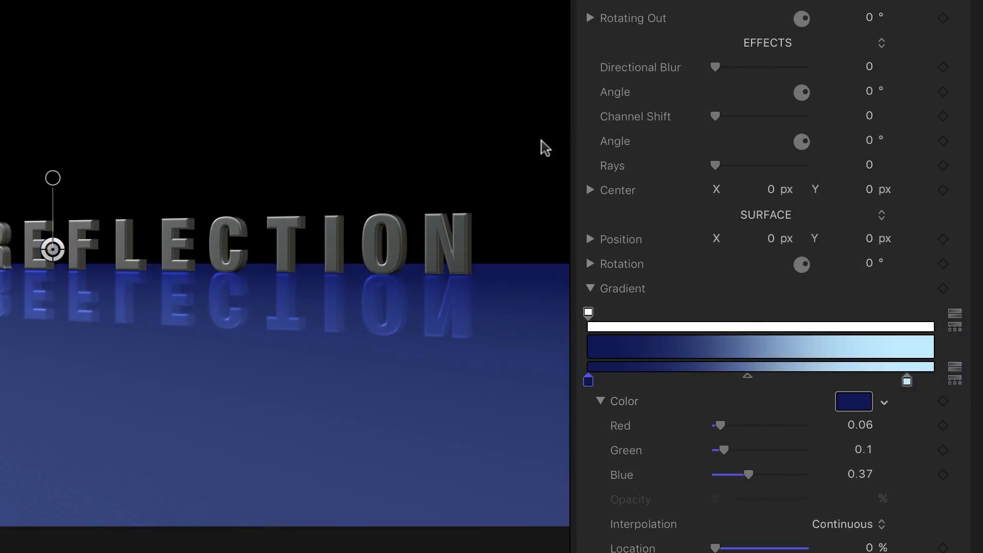
Soften Reflection Blur, set BG Compound Clip as custom floor, and raise its Gaussian Blur.
{"action": "scroll", "scroll_direction": "down", "scroll_amount": 3}
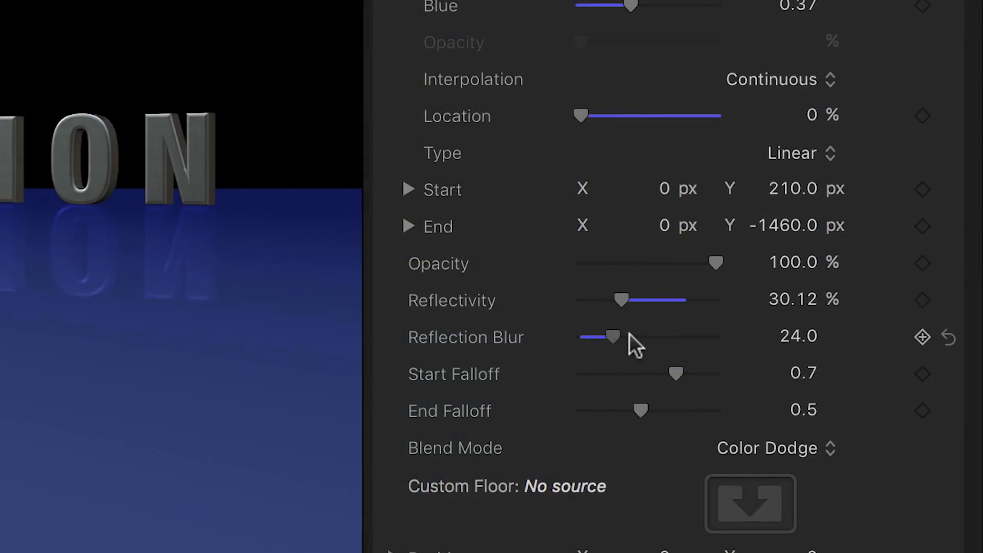
{"action": "left_click_drag", "start_coordinate": [614, 337], "coordinate": [609, 337]}
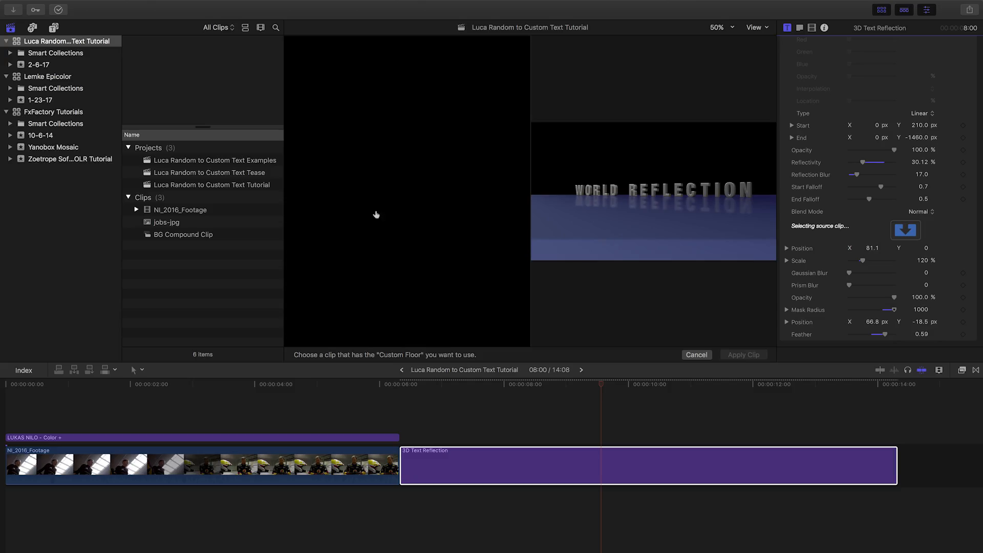
{"action": "left_click", "coordinate": [182, 234]}
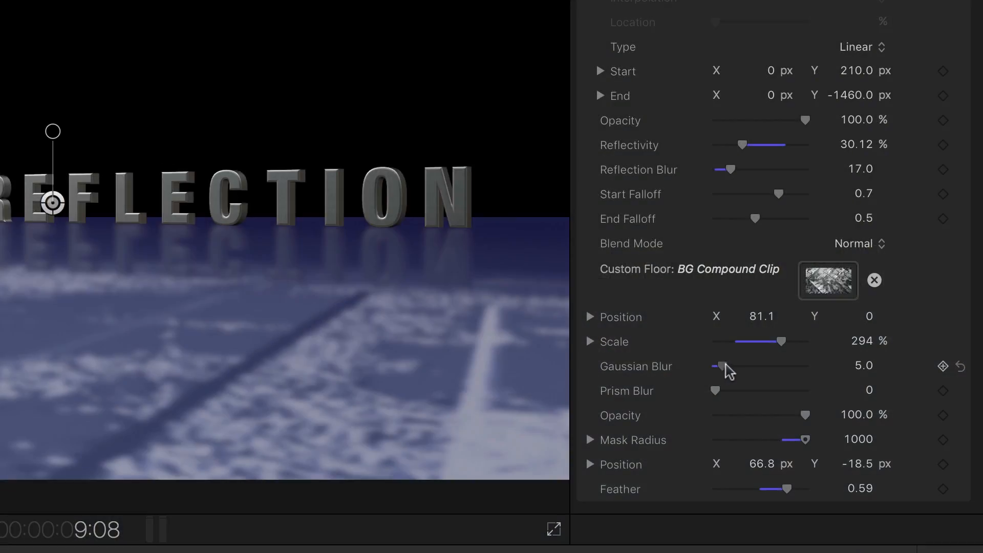
{"action": "left_click_drag", "start_coordinate": [713, 366], "coordinate": [734, 366]}
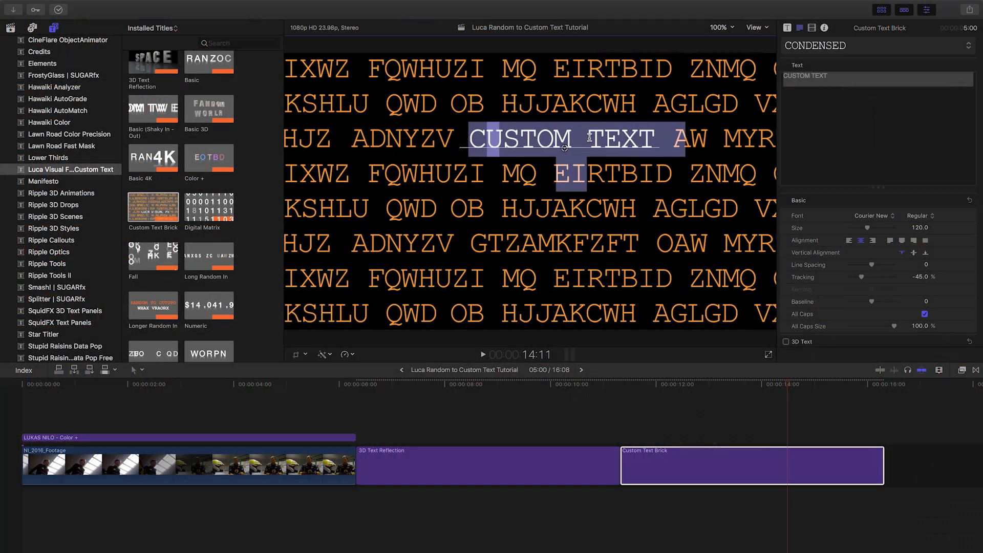
Enter FXFACTORY as the brick's custom text, adjust Mask Width, and choose Scale Up style.
{"action": "type", "text": "FXFACTORY"}
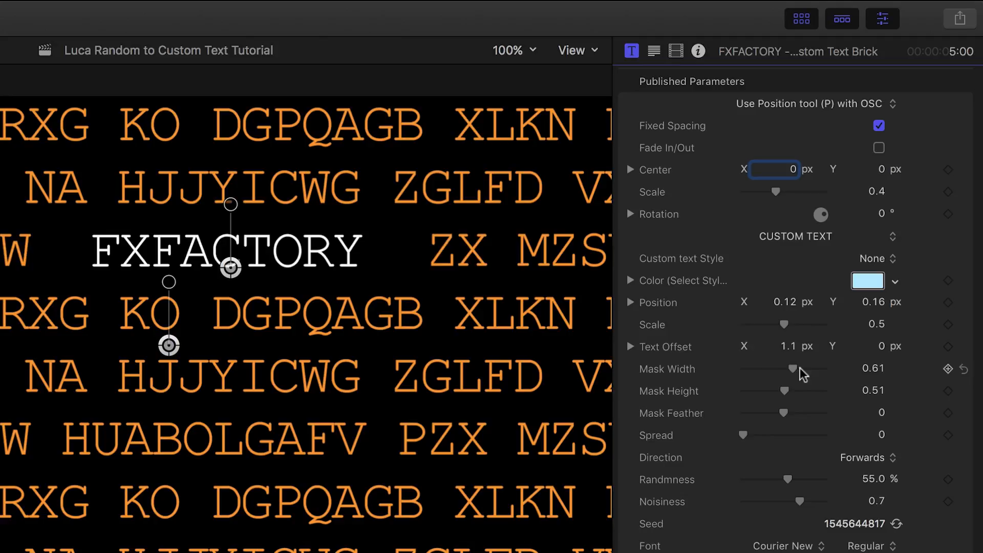
{"action": "left_click_drag", "start_coordinate": [784, 368], "coordinate": [743, 368]}
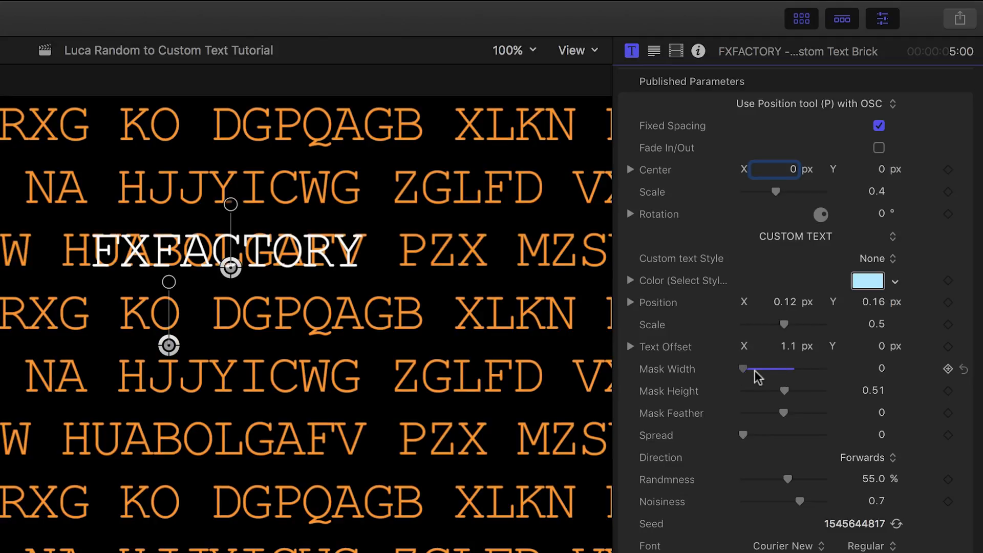
{"action": "left_click_drag", "start_coordinate": [743, 369], "coordinate": [816, 368]}
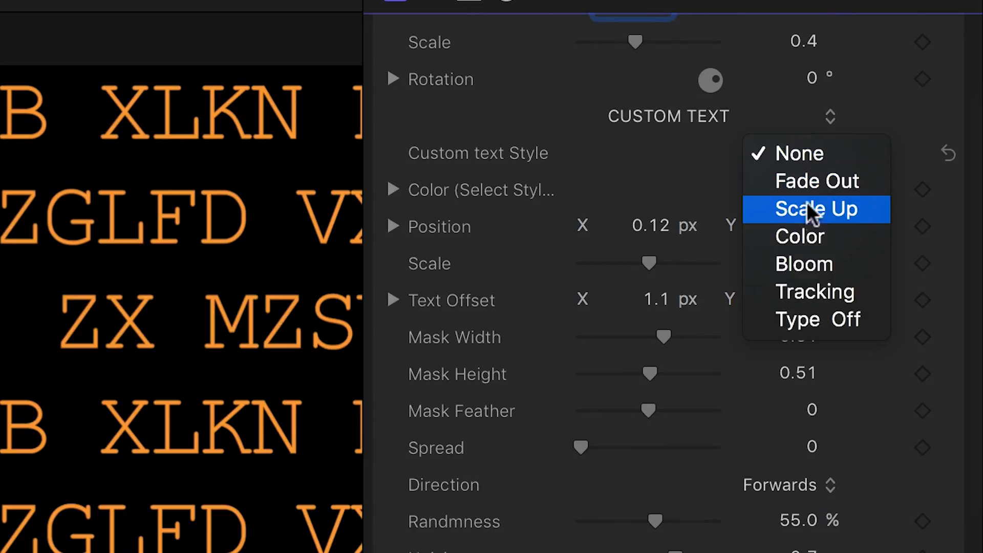
{"action": "left_click", "coordinate": [804, 263]}
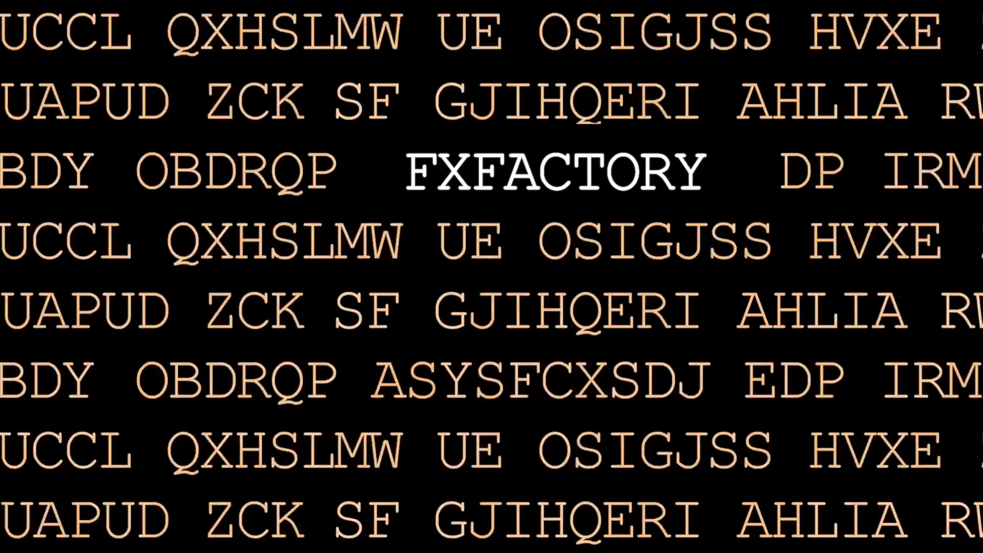
Change the Random Text colour to red using the color wheel.
{"action": "left_click", "coordinate": [853, 96]}
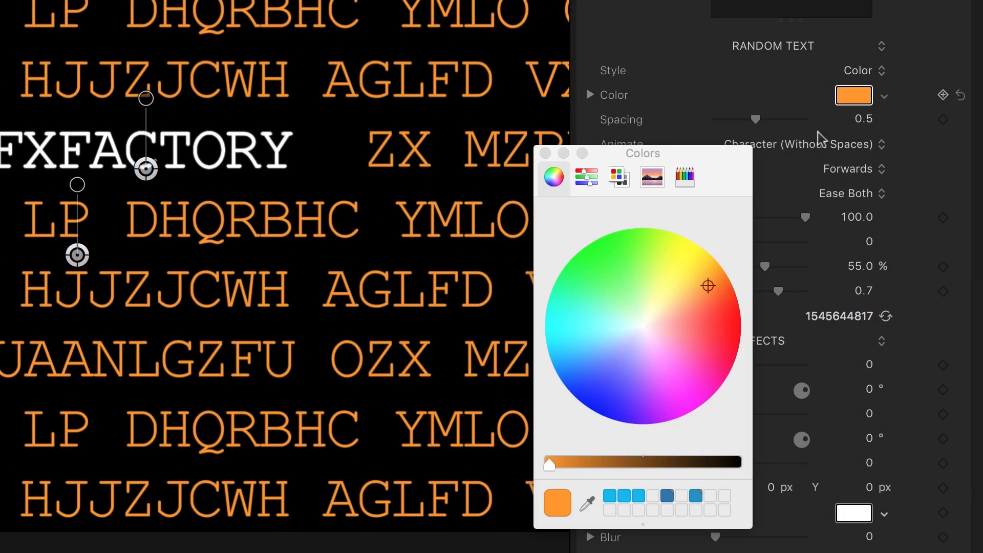
{"action": "left_click", "coordinate": [726, 344]}
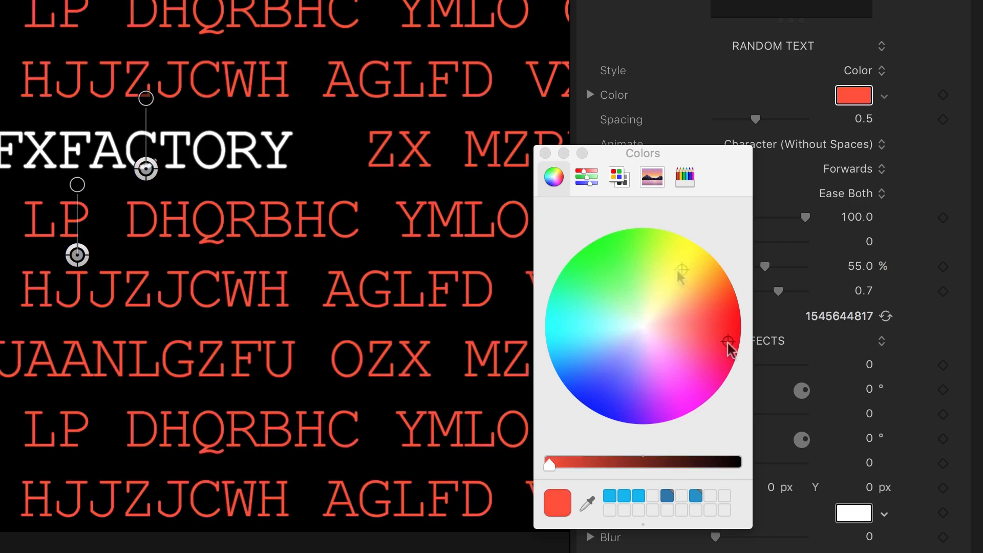